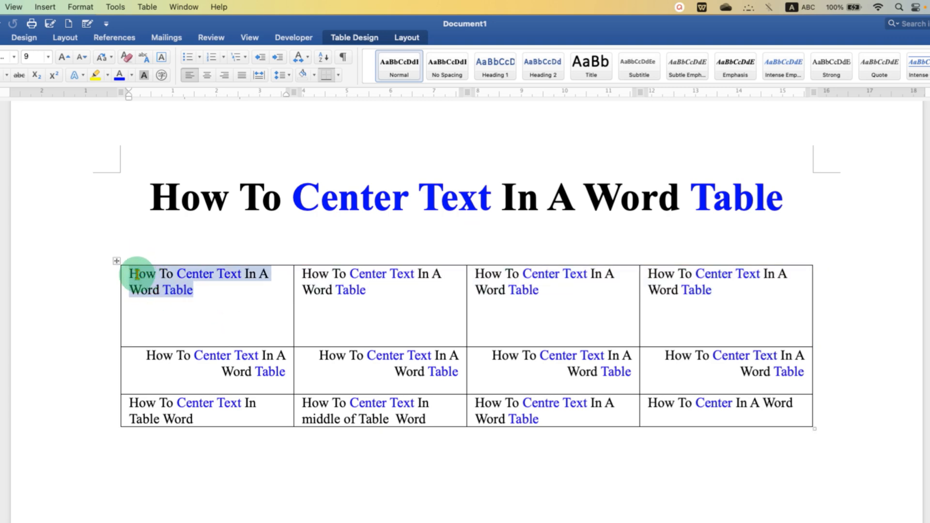
mouse_move(220, 341)
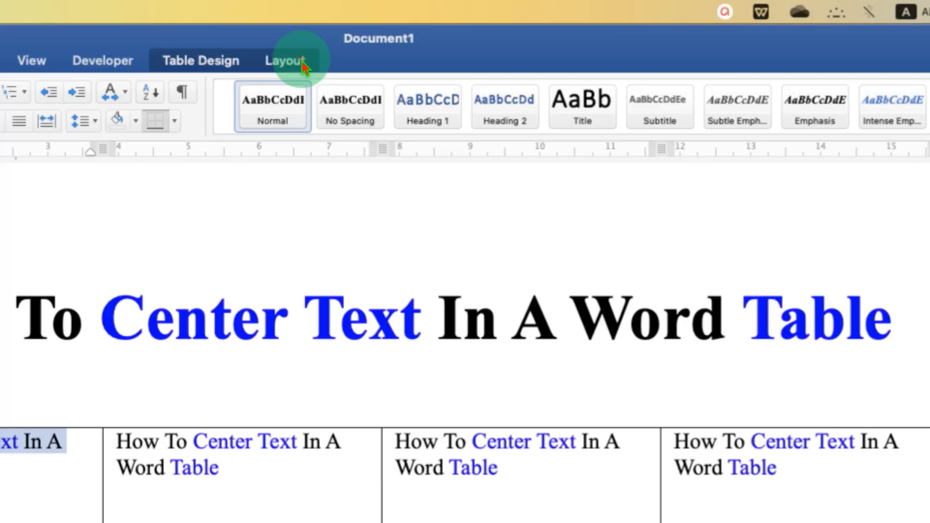
Step: Show the Table Layout alignment options for the first cell's text
click(285, 60)
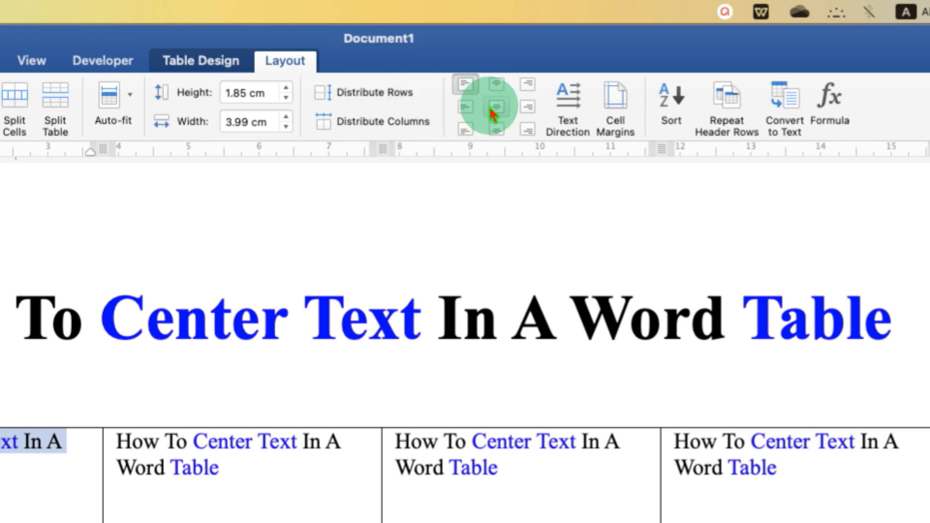
mouse_move(499, 106)
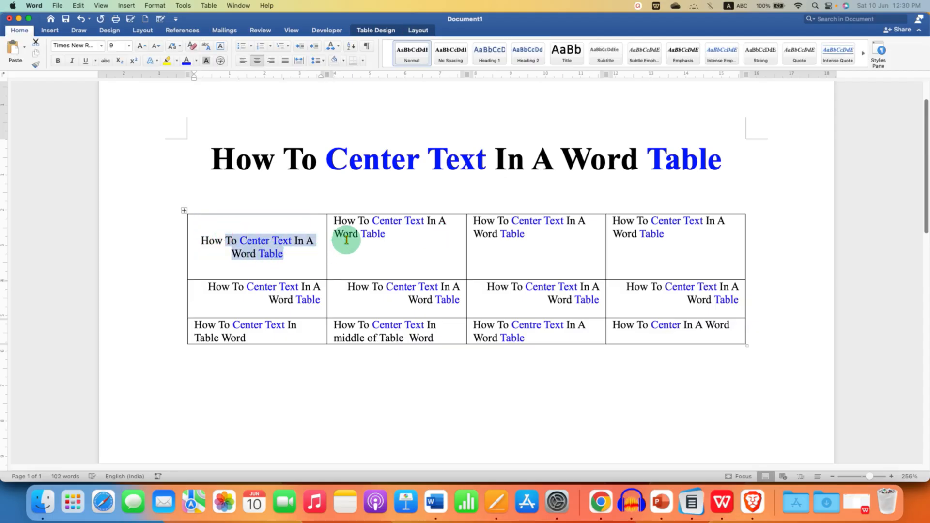
Step: Extend the selection from the first cell to the bottom-right cell, covering the whole table
click(631, 335)
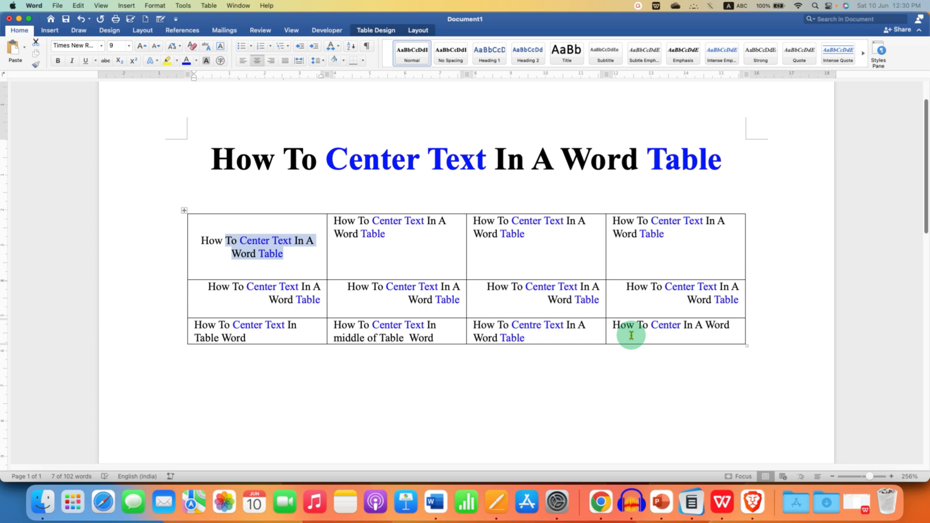
mouse_move(190, 217)
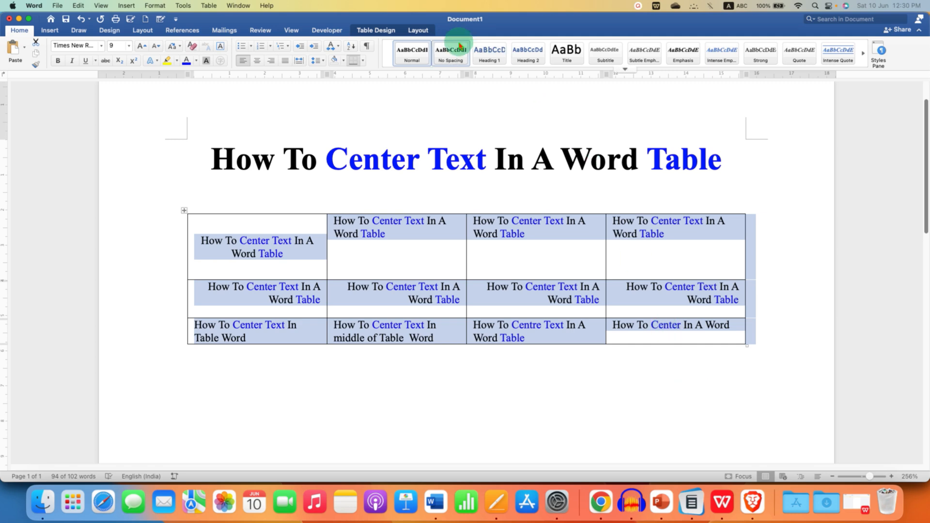
Step: Apply Align Center to all cells of the selected table from Table Layout
click(418, 30)
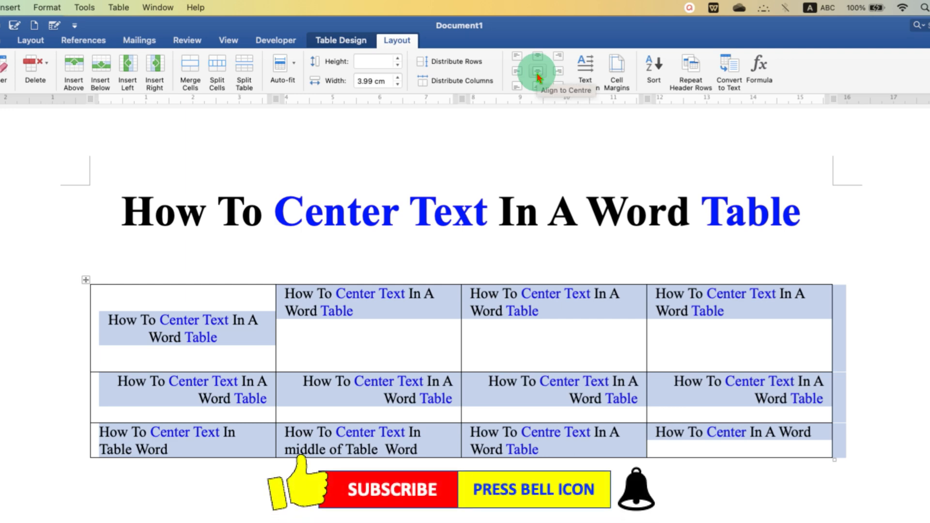
click(537, 70)
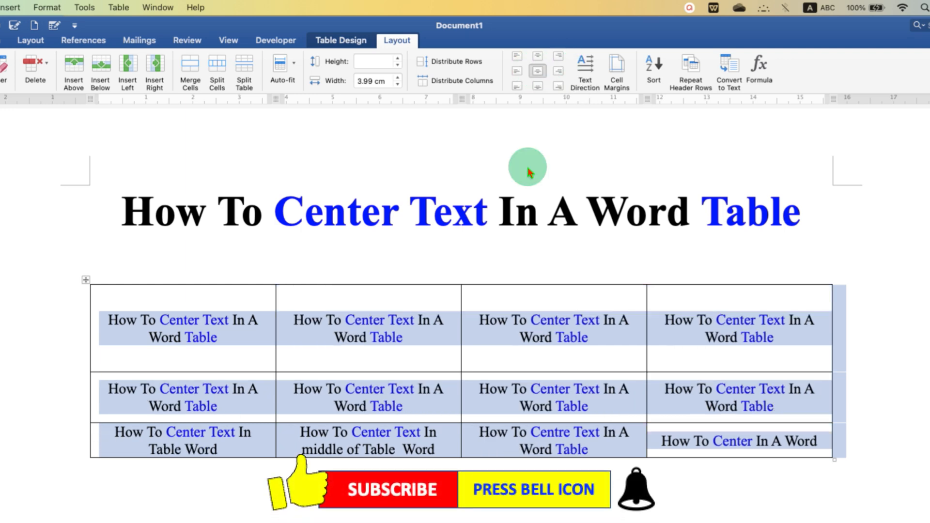